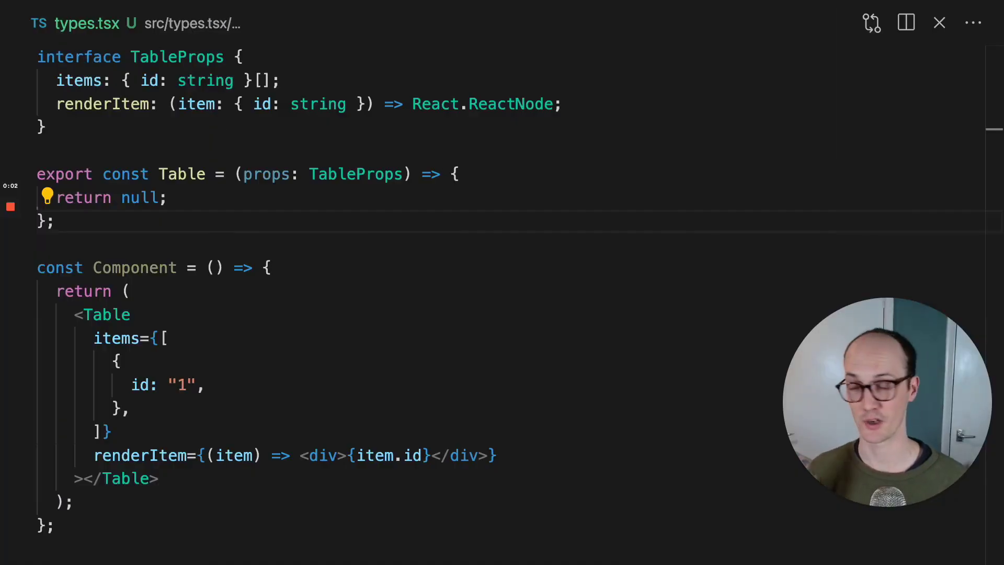
{"action": "mouse_move", "coordinate": [592, 240]}
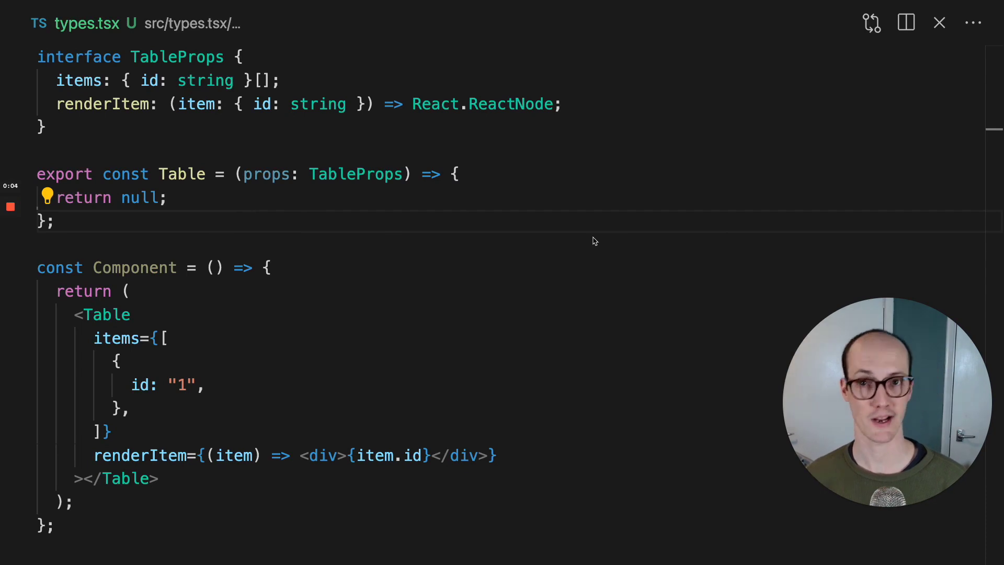
Inspect the duplicated item object type in items before editing the Table component.
{"action": "double_click", "coordinate": [182, 174]}
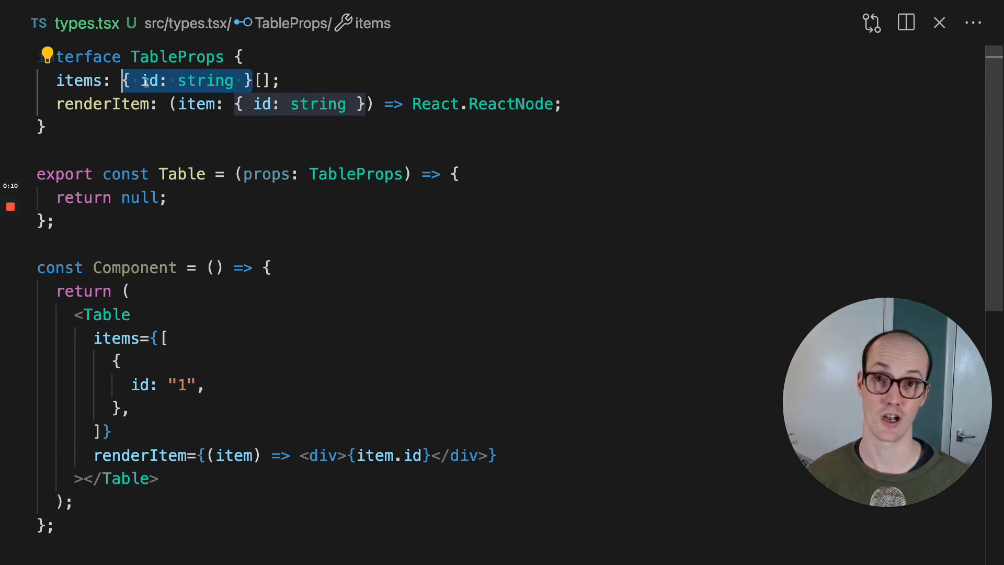
{"action": "left_click", "coordinate": [101, 103]}
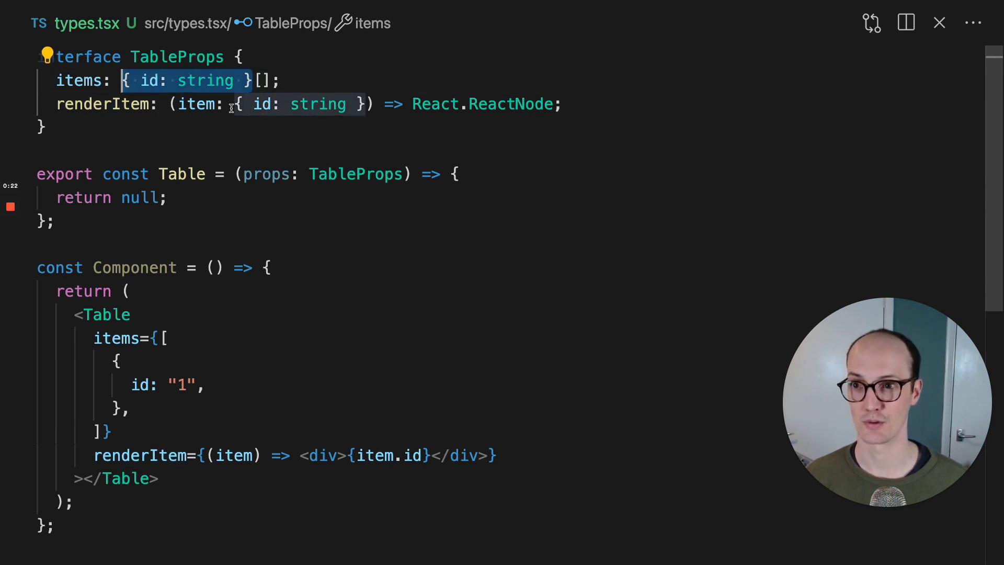
{"action": "mouse_move", "coordinate": [335, 100]}
{"action": "type", "text": "<TItem>"}
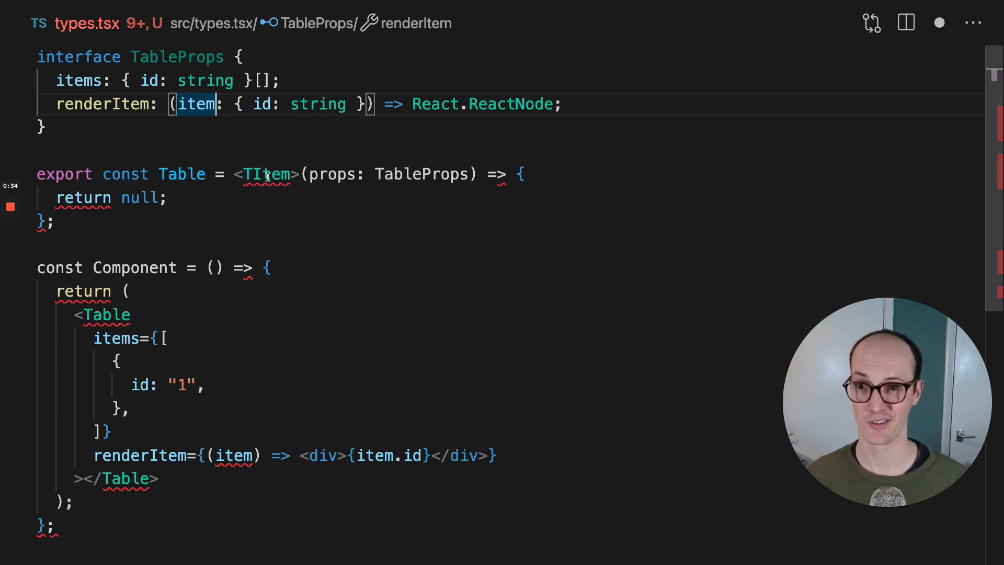
Rewrite 'const Table' as a function declaration carrying the <TItem> type parameter.
{"action": "double_click", "coordinate": [125, 173]}
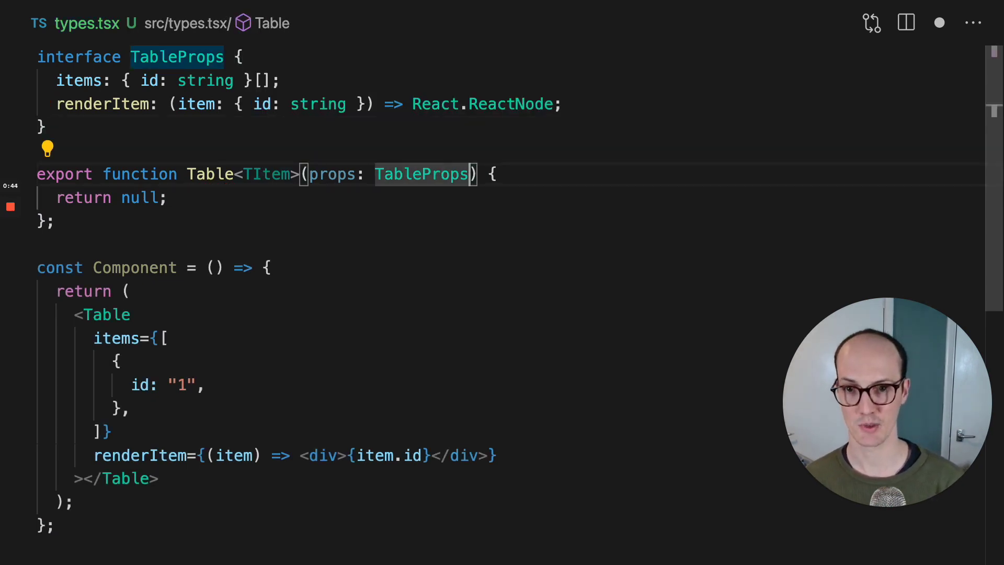
{"action": "type", "text": "<TItem>"}
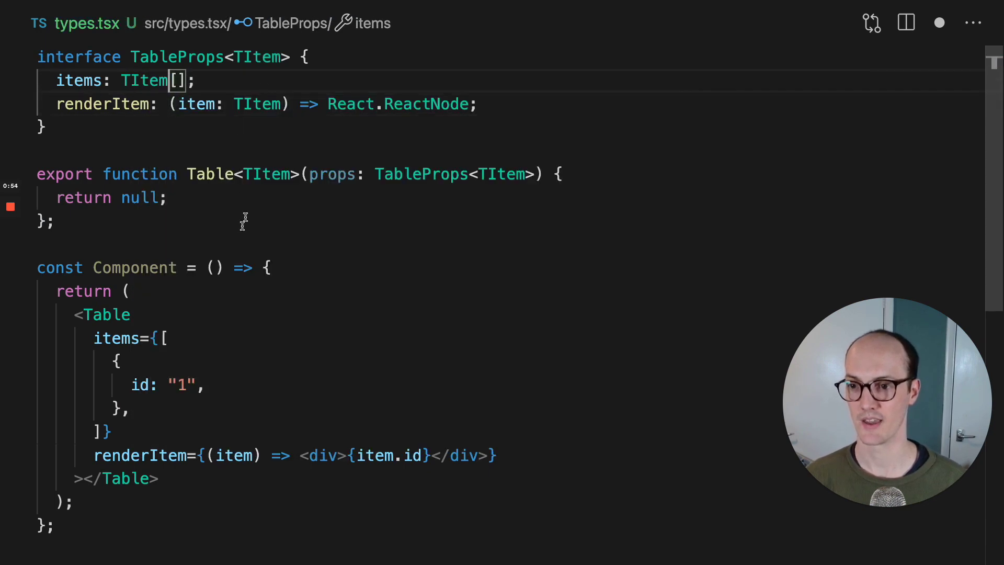
Add a name property to the first item passed to Table.
{"action": "type", "text": "name: 'Matt"}
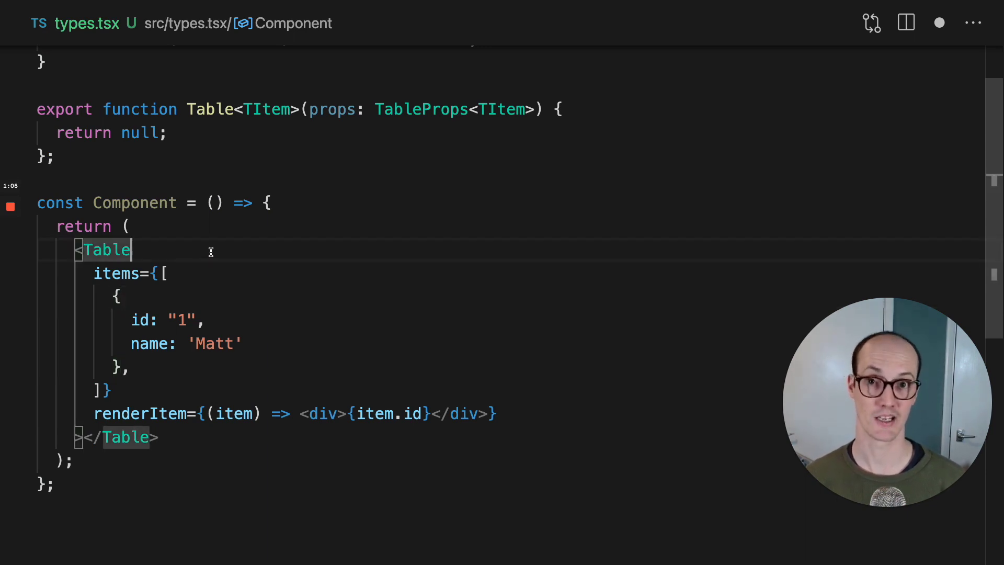
Pass the explicit type argument <{ id: number }> to Table and save, flagging the string id.
{"action": "type", "text": "<{}>"}
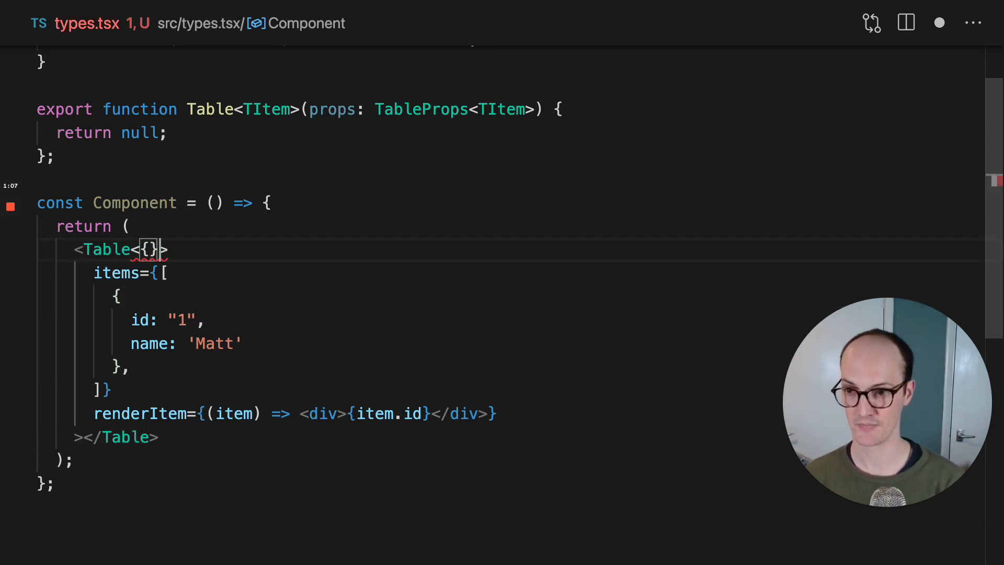
{"action": "type", "text": "id: num"}
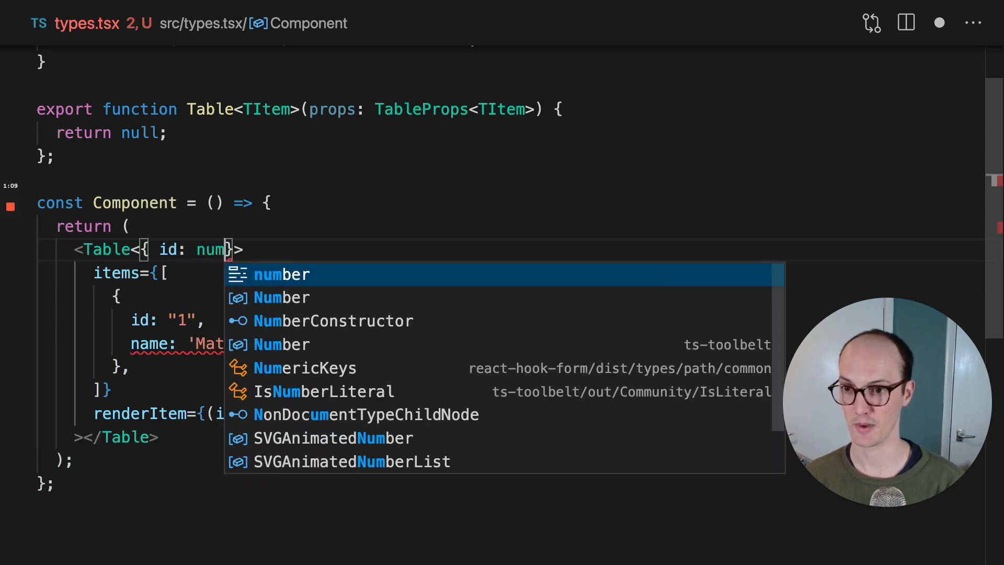
{"action": "key", "text": "Tab"}
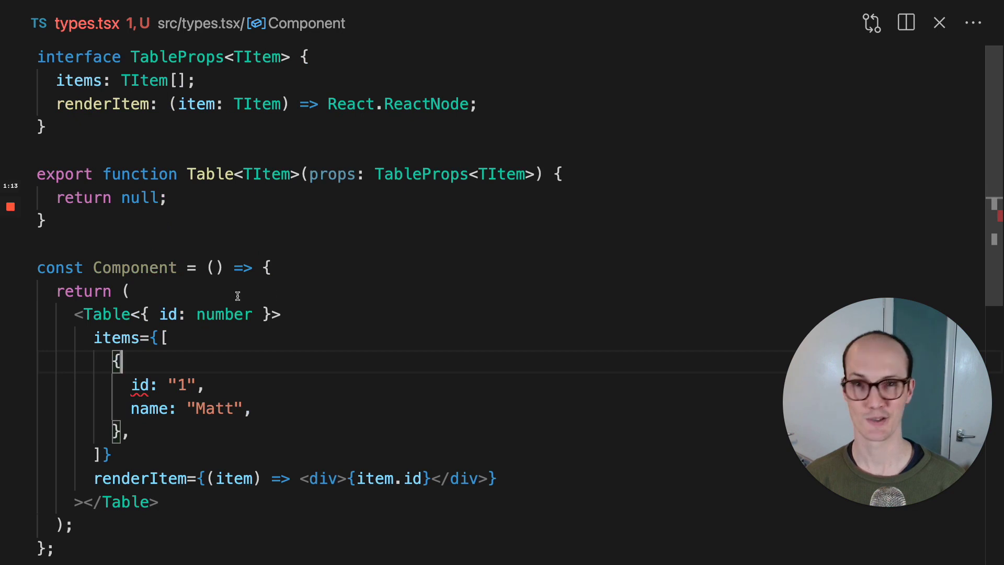
{"action": "mouse_move", "coordinate": [241, 296]}
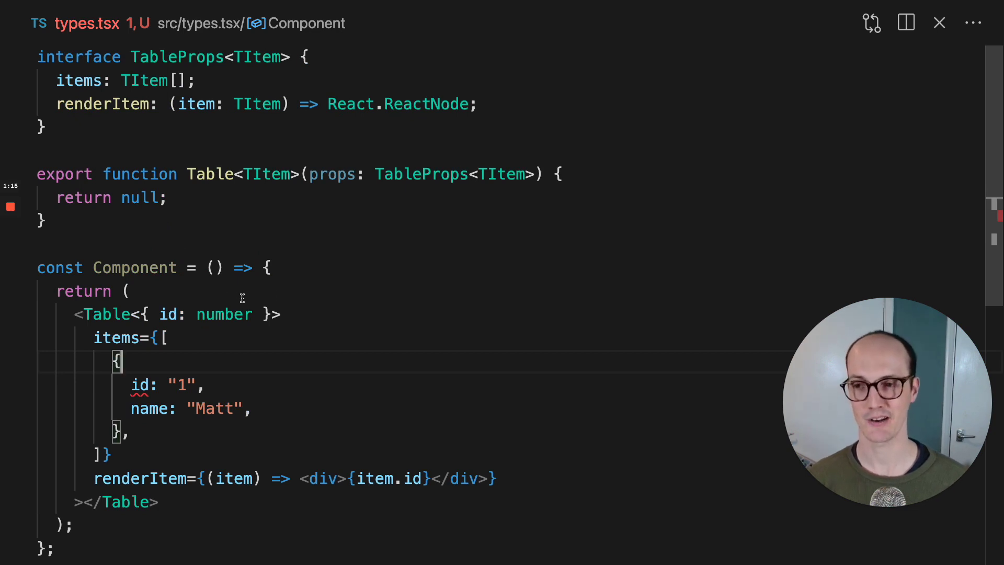